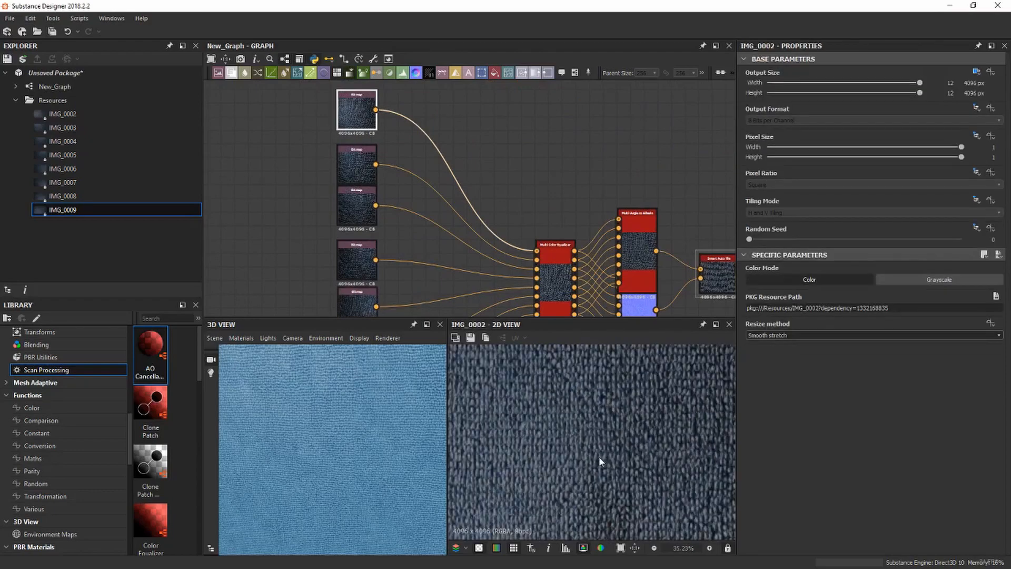
# Step: Preview the second scanned cloth photo, then view the purple multiangle_to_normal output
pyautogui.click(357, 164)
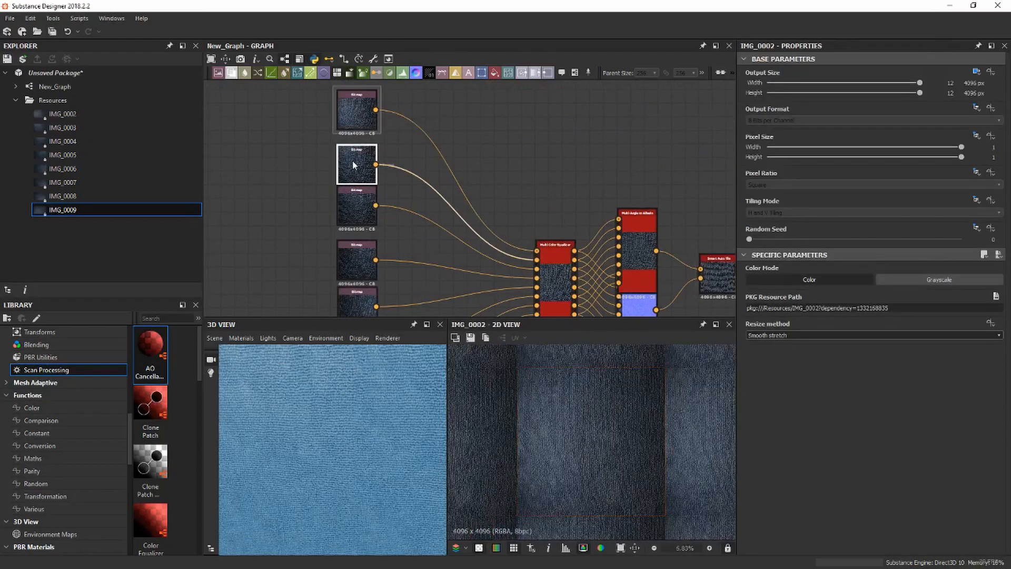
pyautogui.click(356, 260)
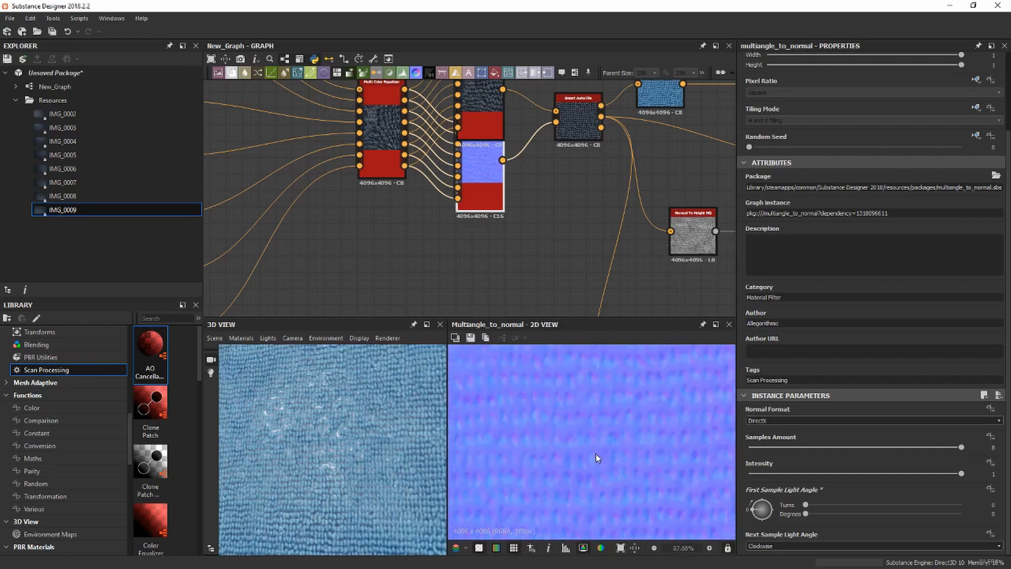
# Step: Set the multiangle_to_normal Normal Format and the sample light angle rotation direction
pyautogui.click(872, 421)
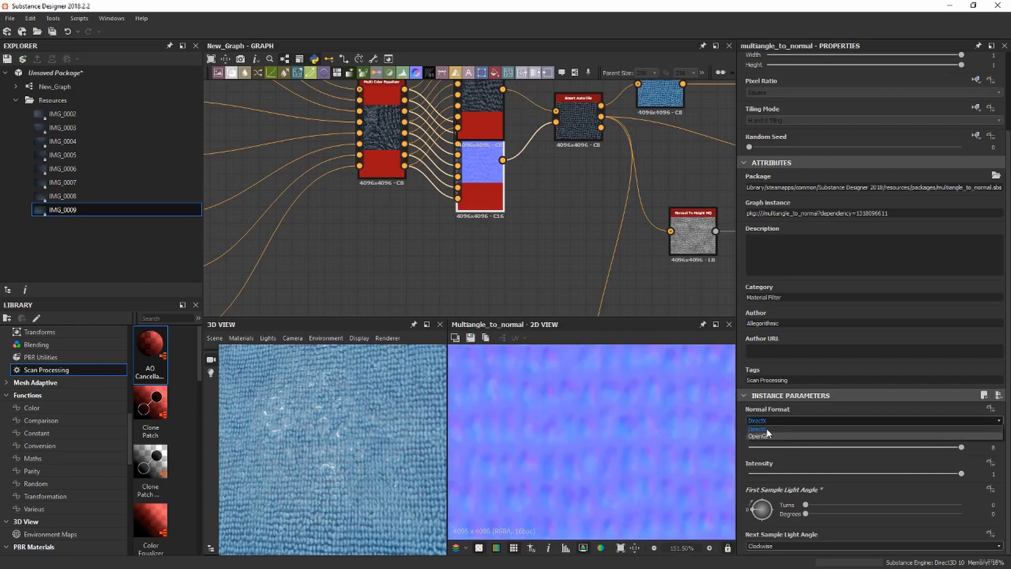
pyautogui.click(759, 435)
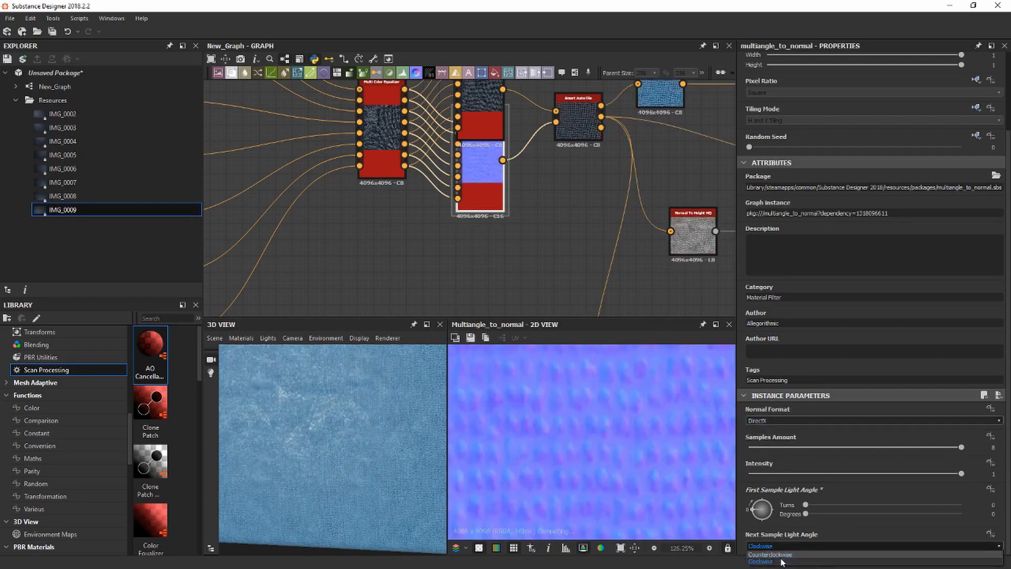
pyautogui.click(772, 554)
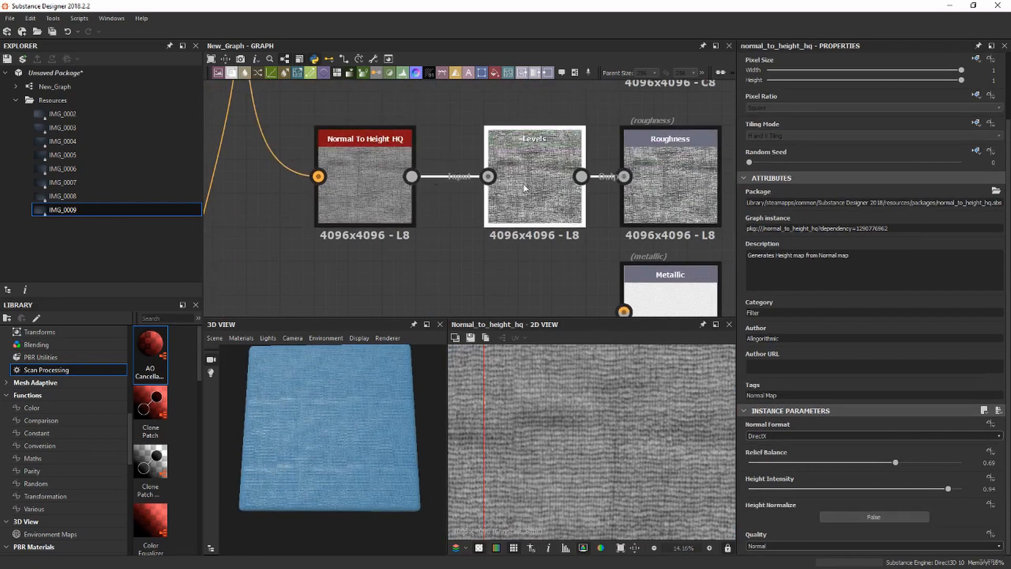
# Step: Nudge the roughness Levels histogram slider to adjust roughness contrast
pyautogui.click(536, 139)
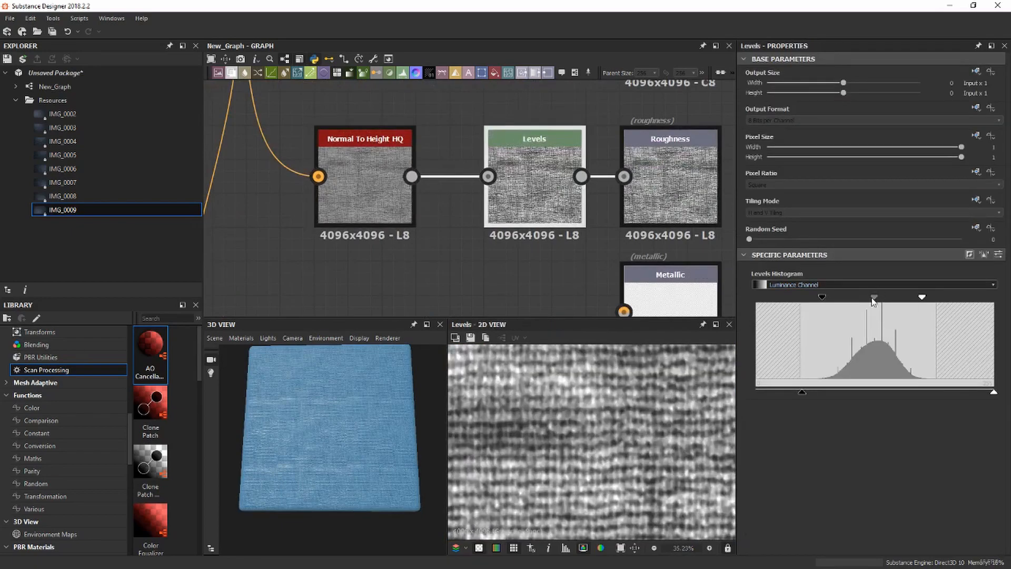
pyautogui.moveTo(873, 297); pyautogui.dragTo(871, 297)
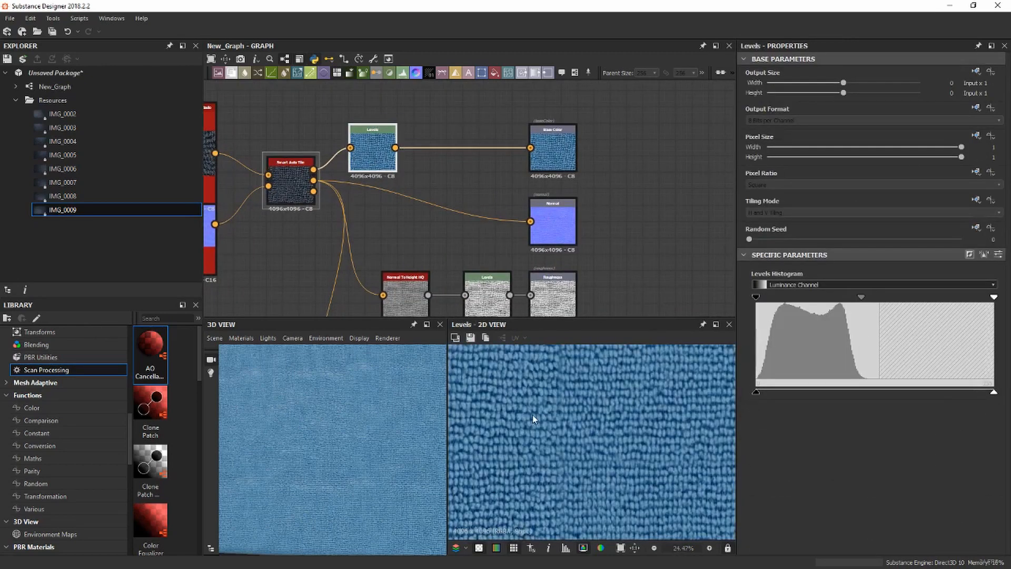
# Step: Show the base color Levels histogram on the Blue Channel and preview the Base Color output
pyautogui.click(875, 284)
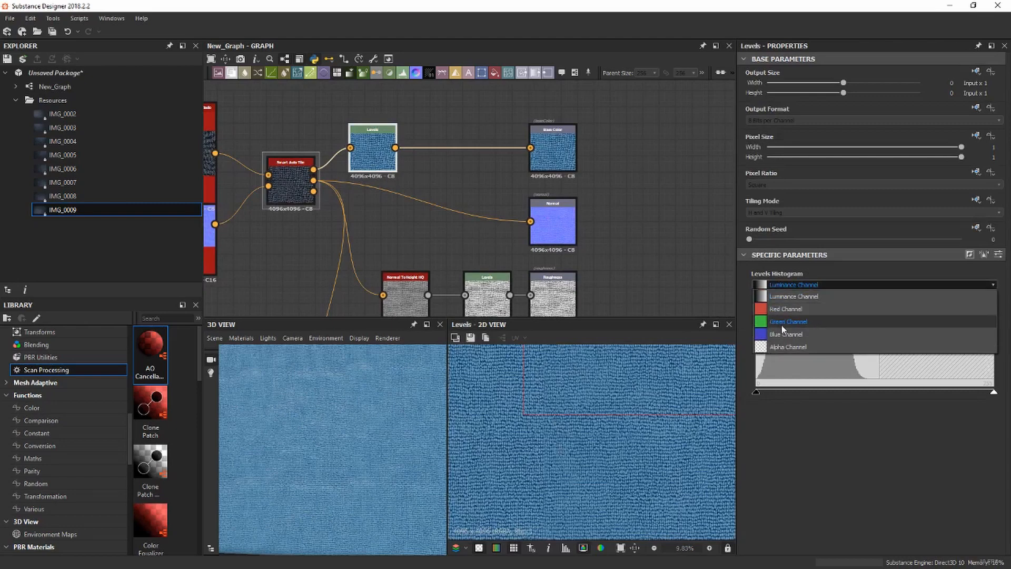
pyautogui.click(786, 334)
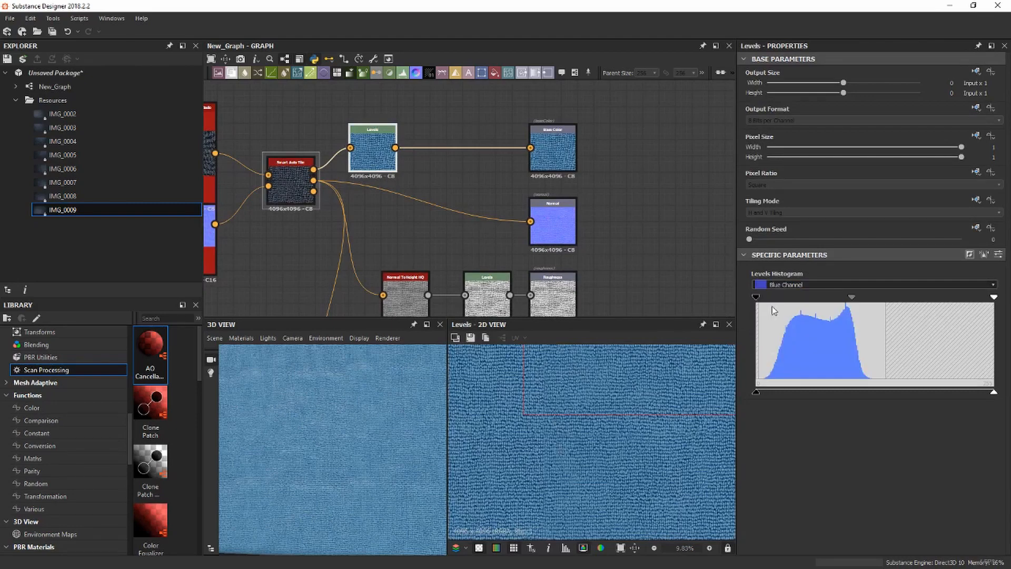
pyautogui.click(552, 147)
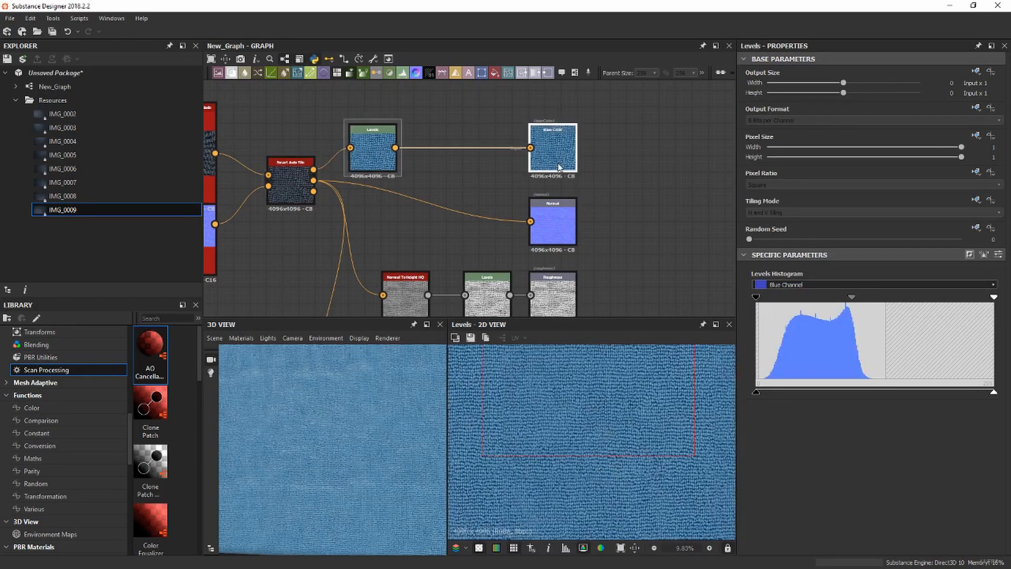
pyautogui.click(553, 149)
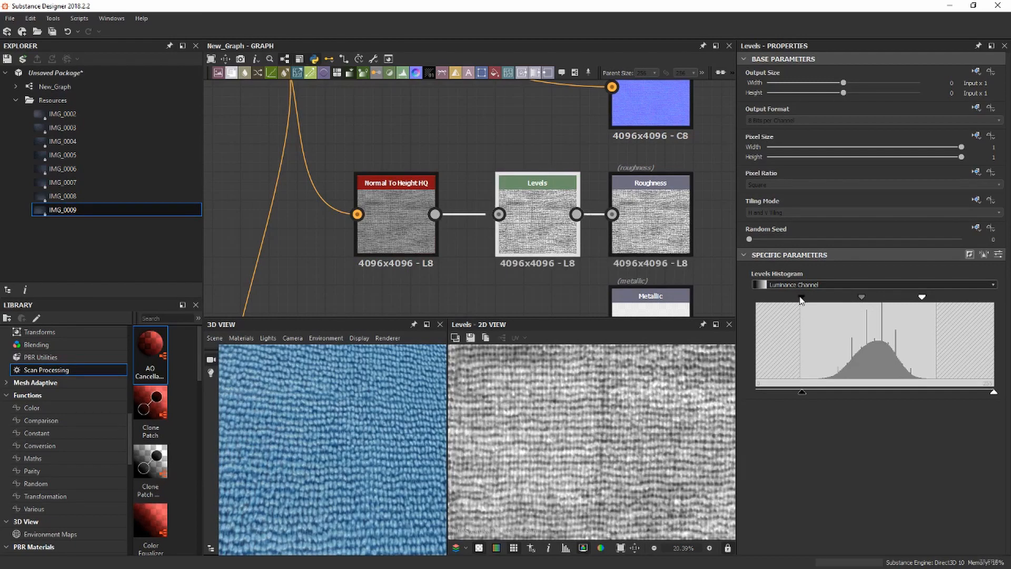
# Step: Enable 3D View tessellation at factor 16 and raise Height Scale to about 3.49
pyautogui.click(241, 337)
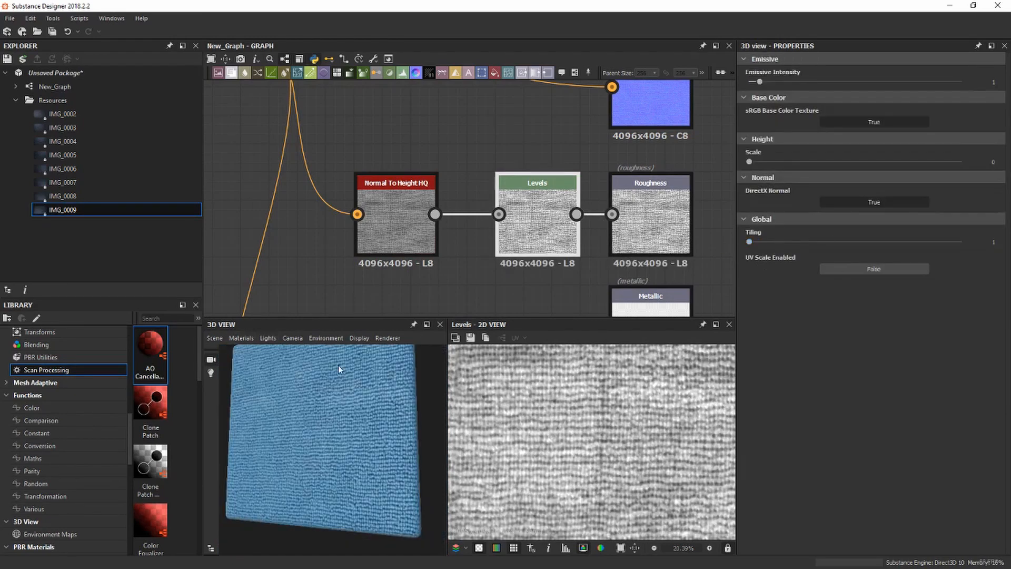
pyautogui.click(240, 338)
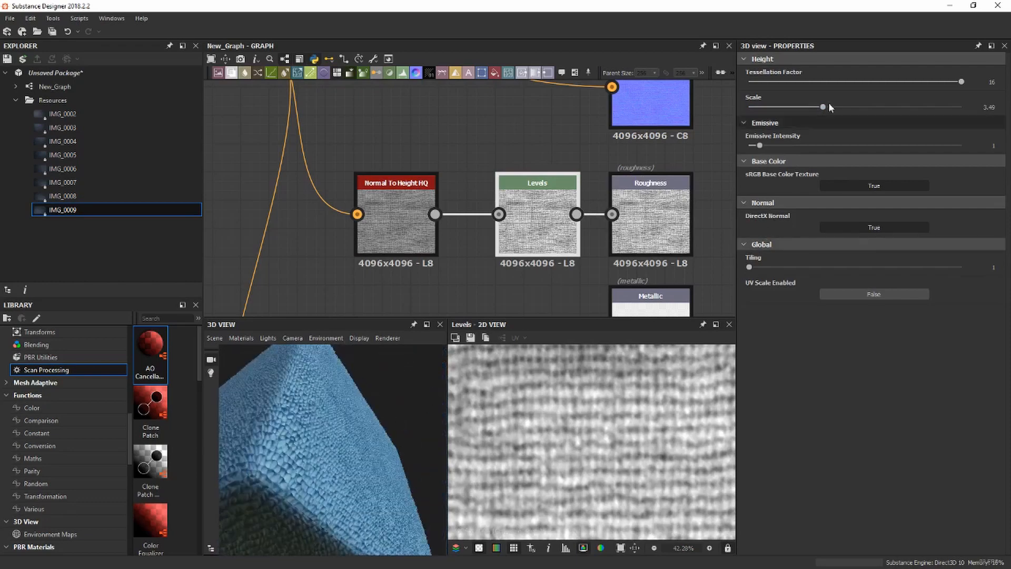
pyautogui.moveTo(823, 106); pyautogui.dragTo(774, 107)
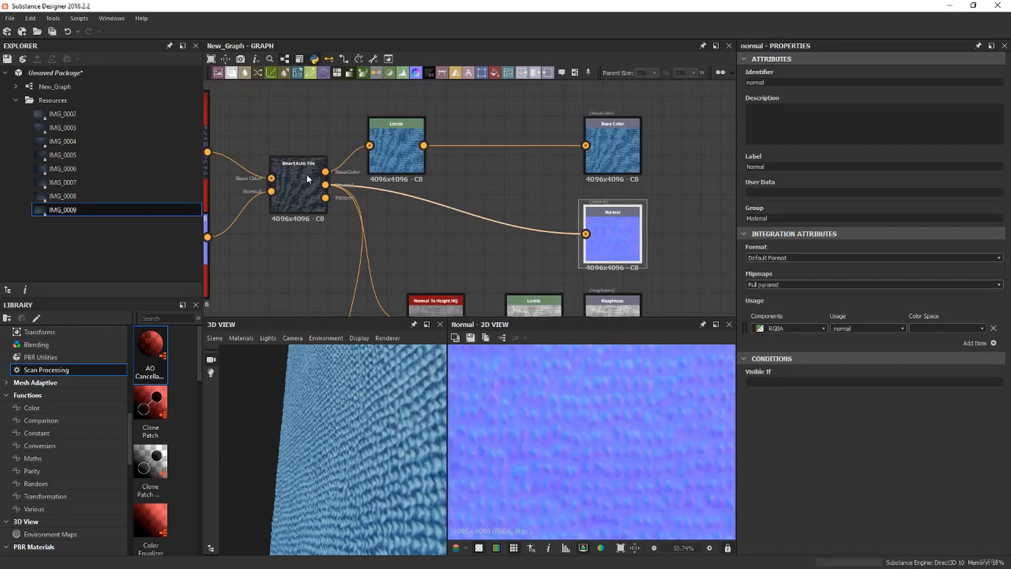
# Step: Maximize the 3D View to see the tessellated blue cloth up close
pyautogui.click(398, 146)
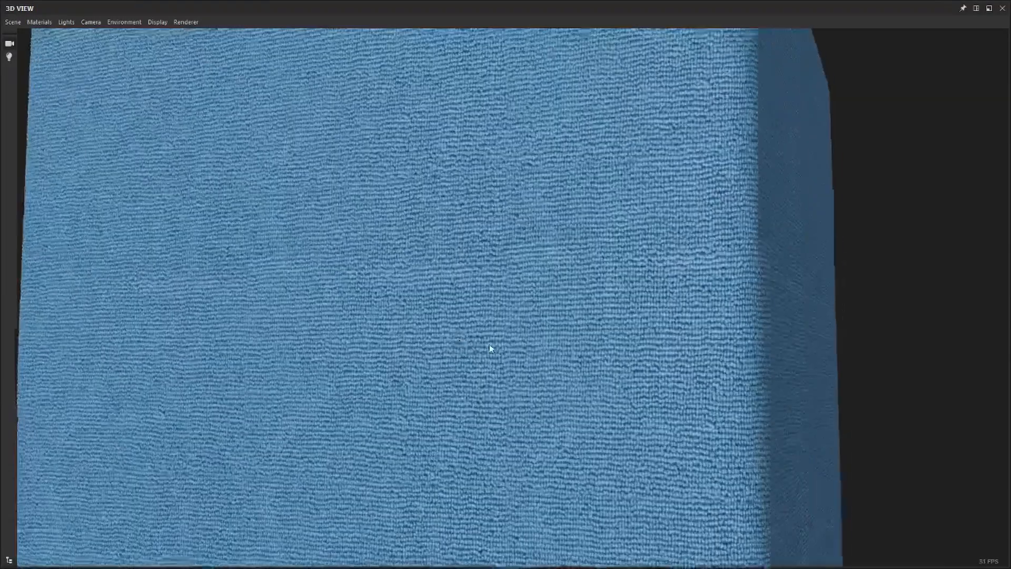
pyautogui.moveTo(489, 348); pyautogui.dragTo(531, 317)
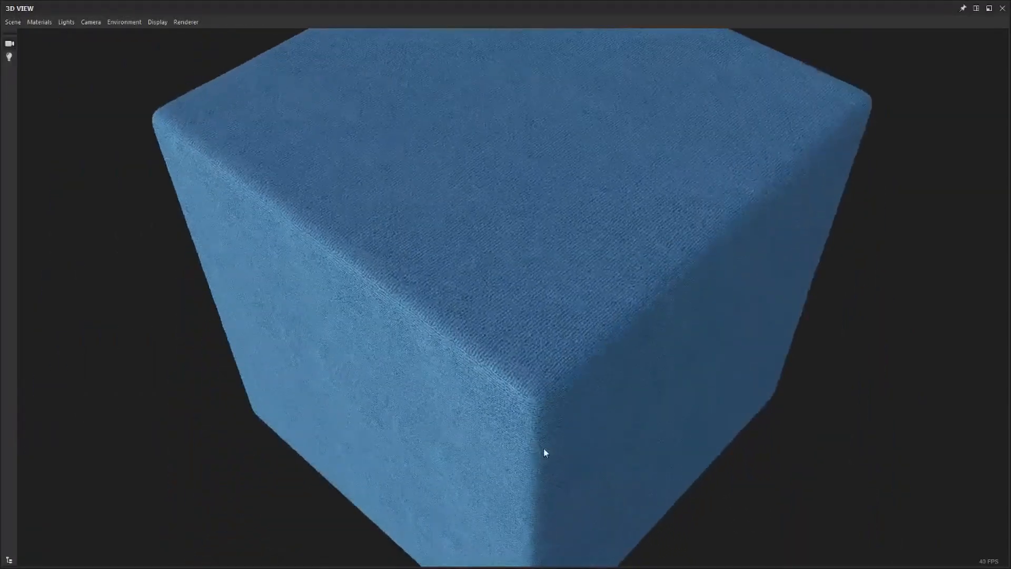
pyautogui.moveTo(546, 453); pyautogui.dragTo(234, 180)
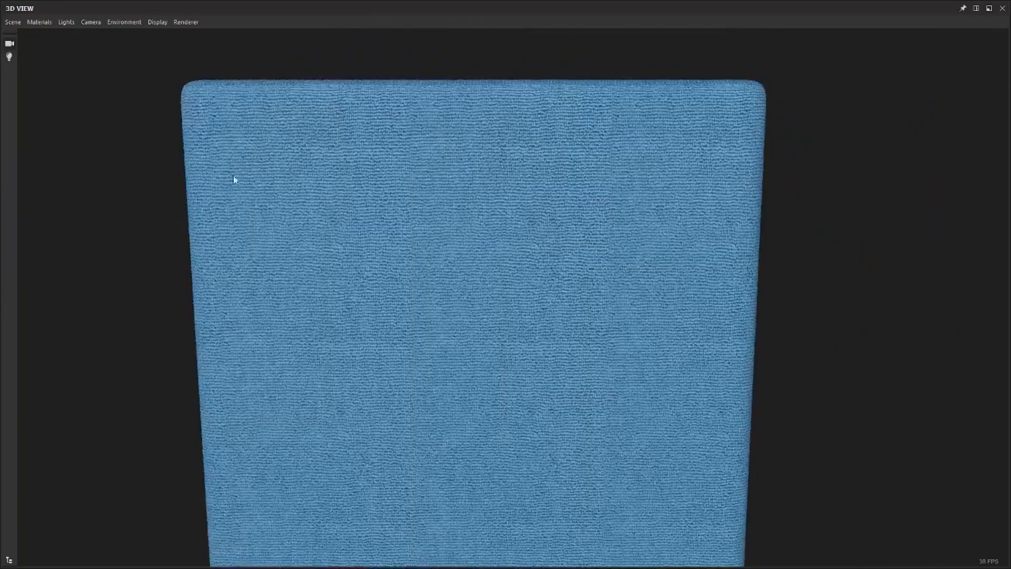